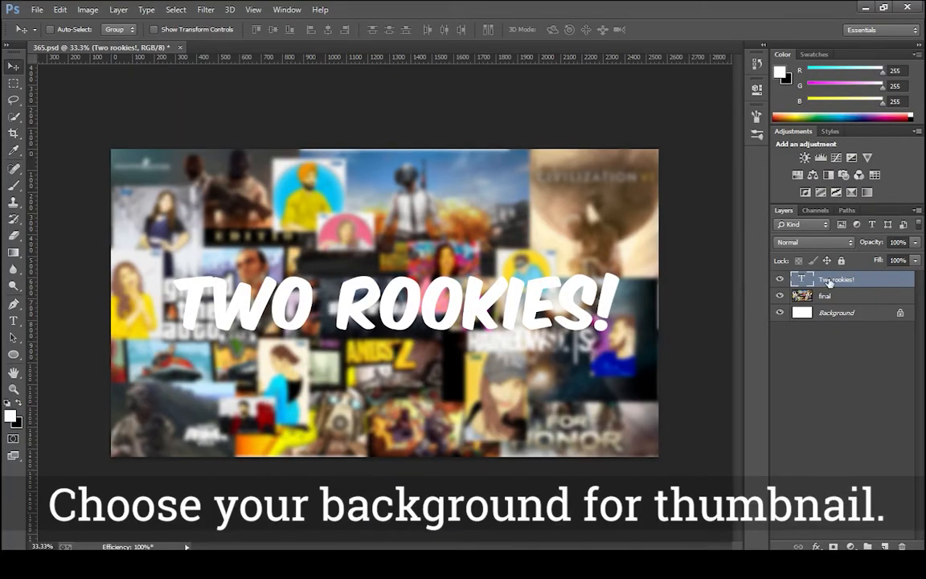
Step: Open Blending Options for the TWO ROOKIES! layer to add a 20 px outside ff006c stroke
right_click(836, 279)
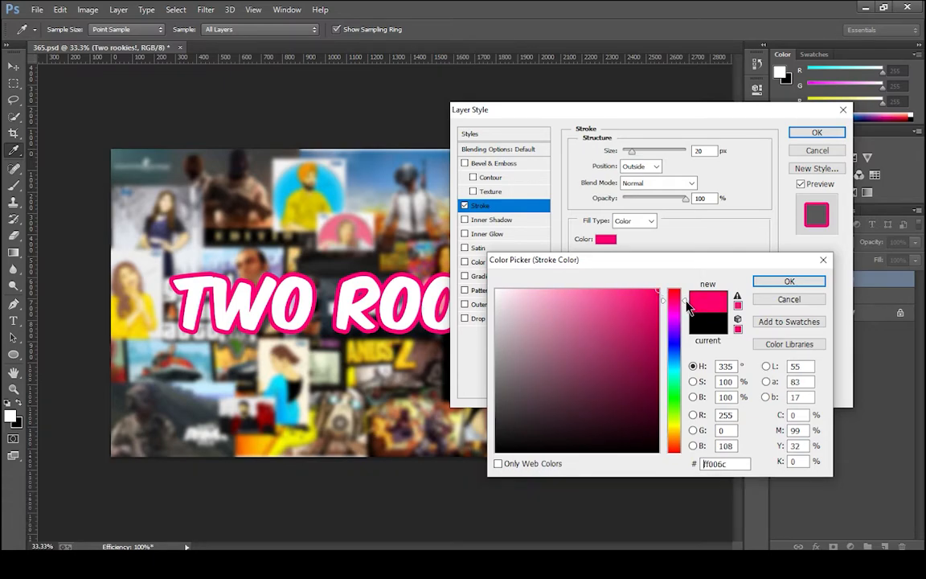
Step: Confirm the pink stroke colour, add a 15% opacity Gradient Overlay, and apply the style
click(788, 281)
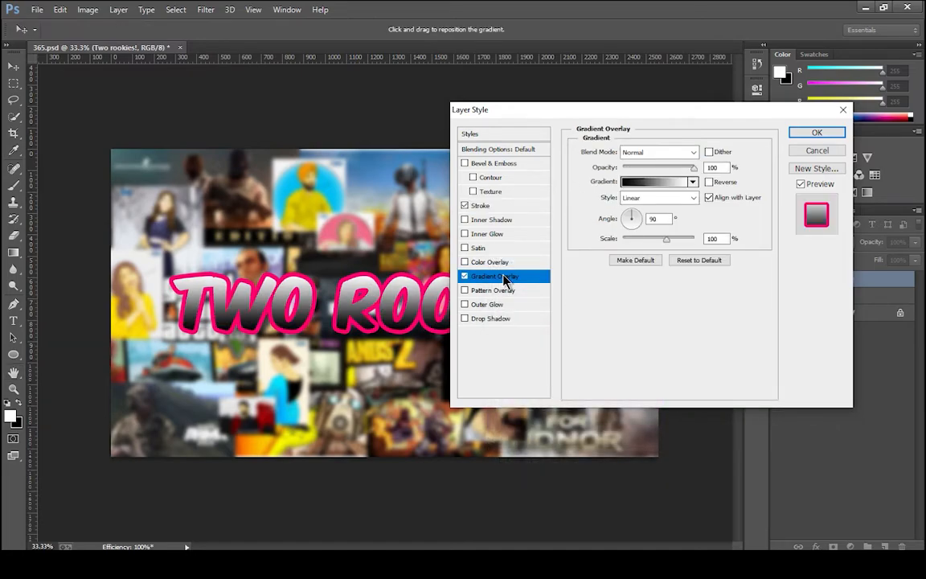
click(655, 181)
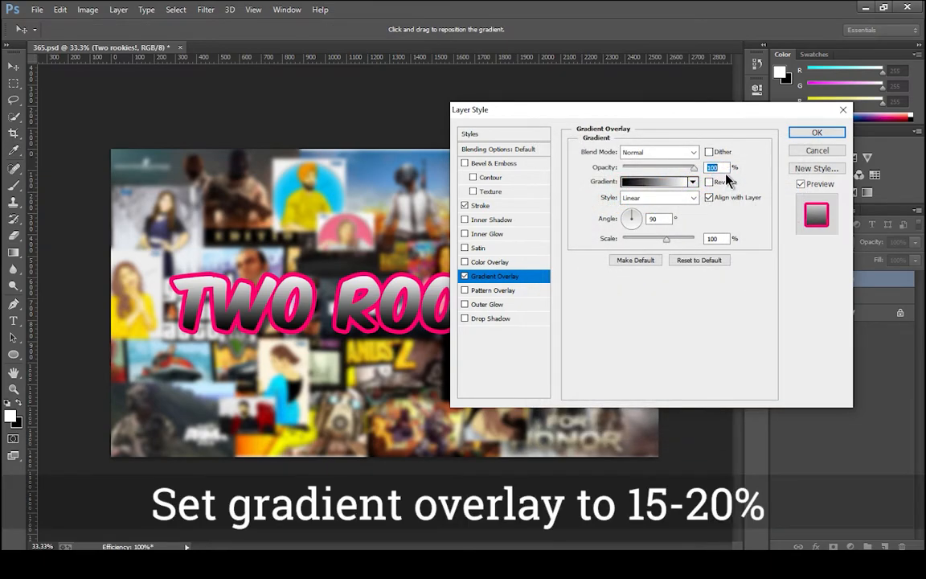
text(15)
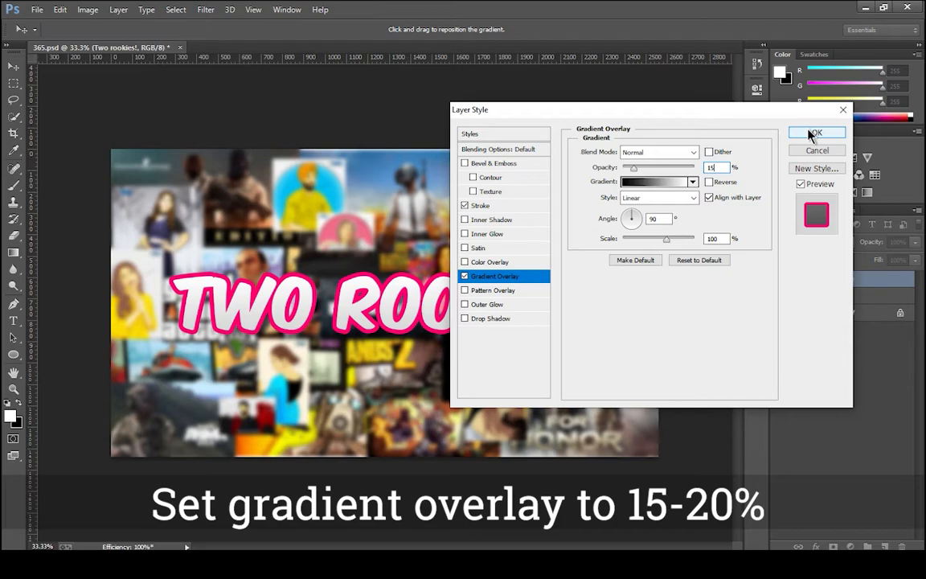
click(816, 132)
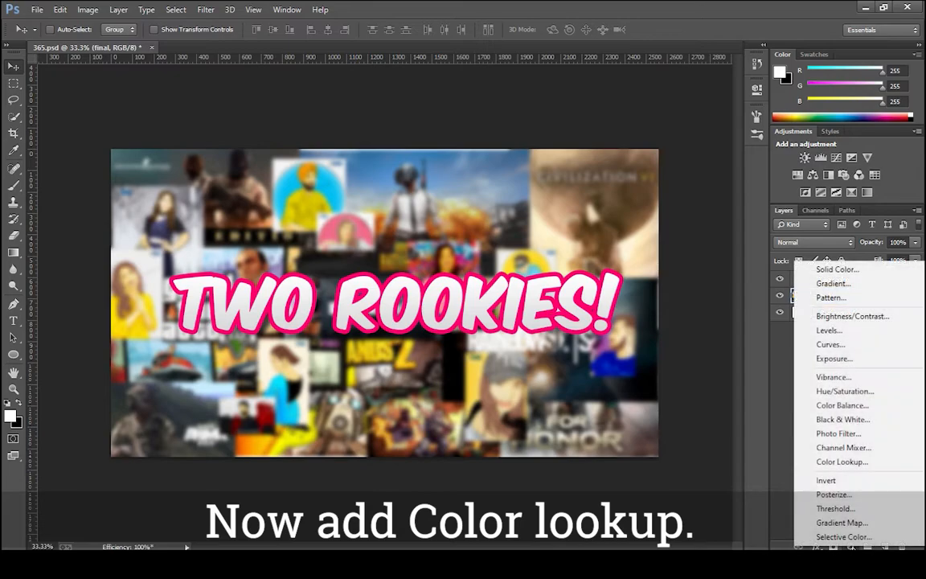
Step: Add a Color Lookup adjustment layer using the 3Strip.look 3DLUT preset
click(841, 461)
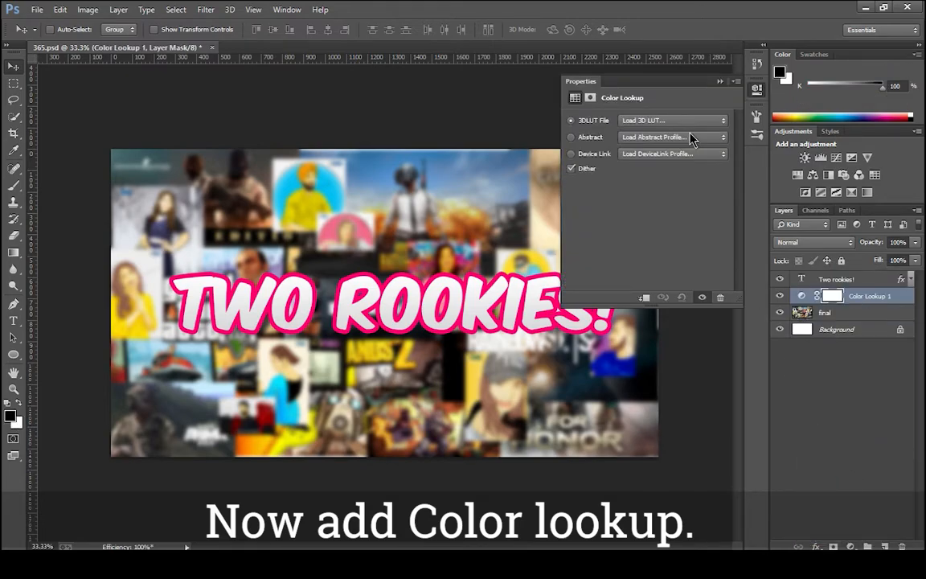
click(671, 120)
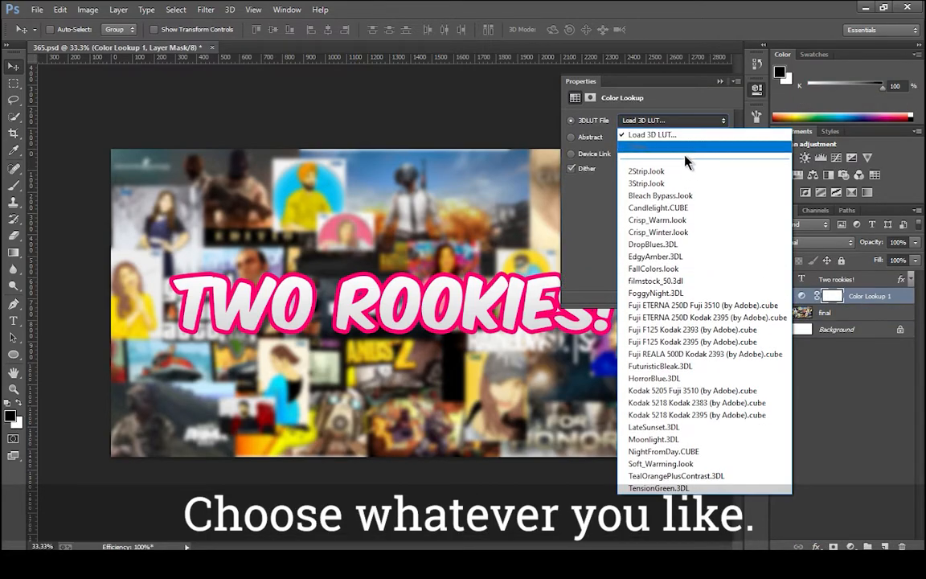
click(646, 183)
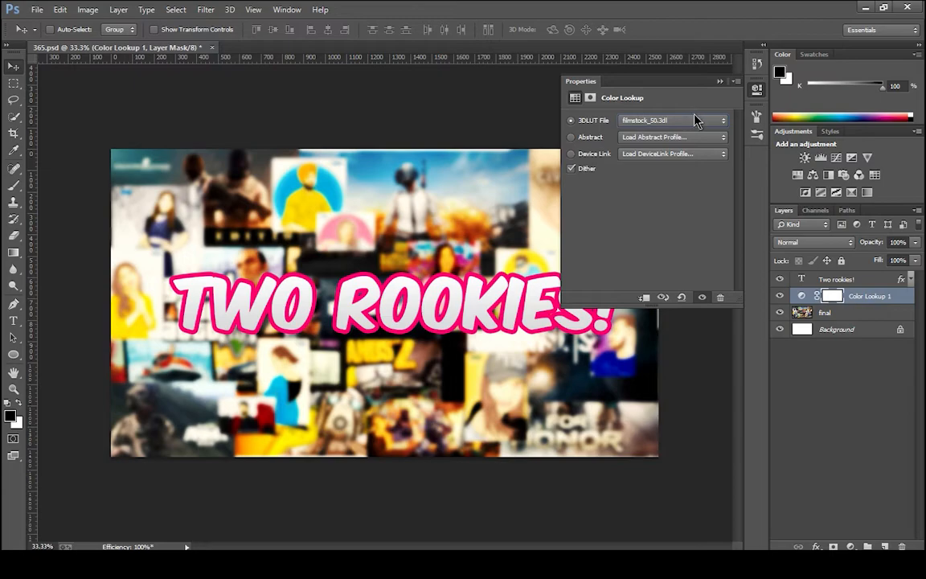
click(671, 120)
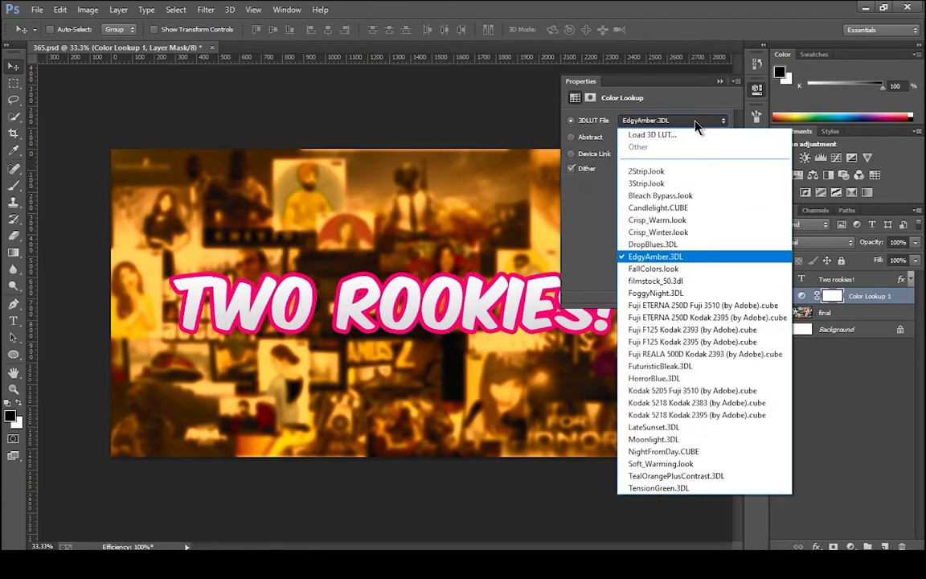
click(646, 183)
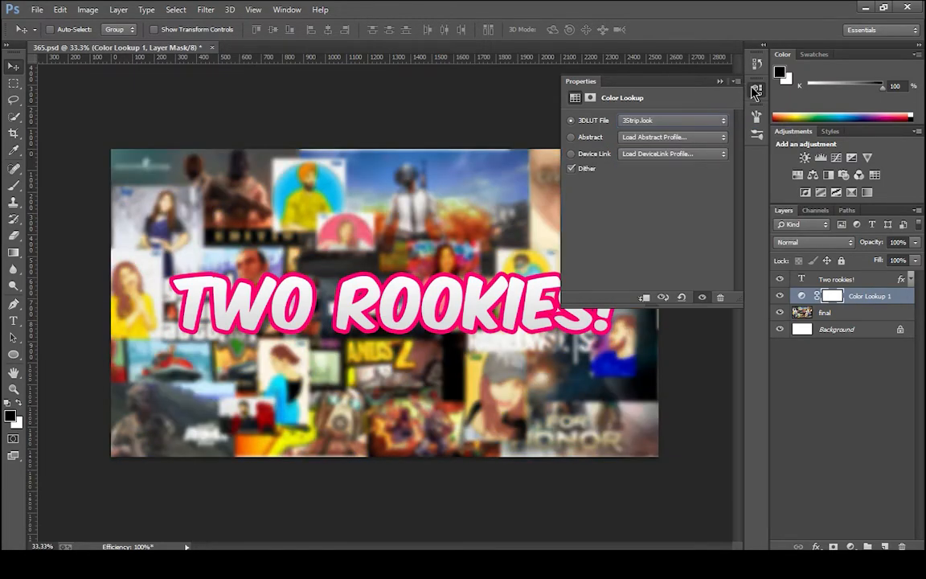
click(755, 89)
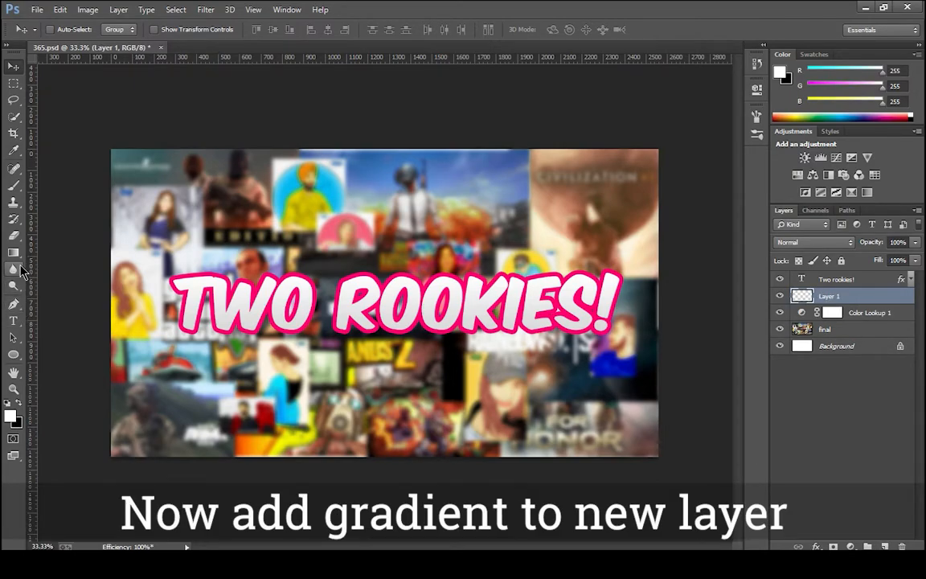
Step: Drag a pink-to-transparent gradient up from the bottom on Layer 1 and set opacity to 20%
click(14, 269)
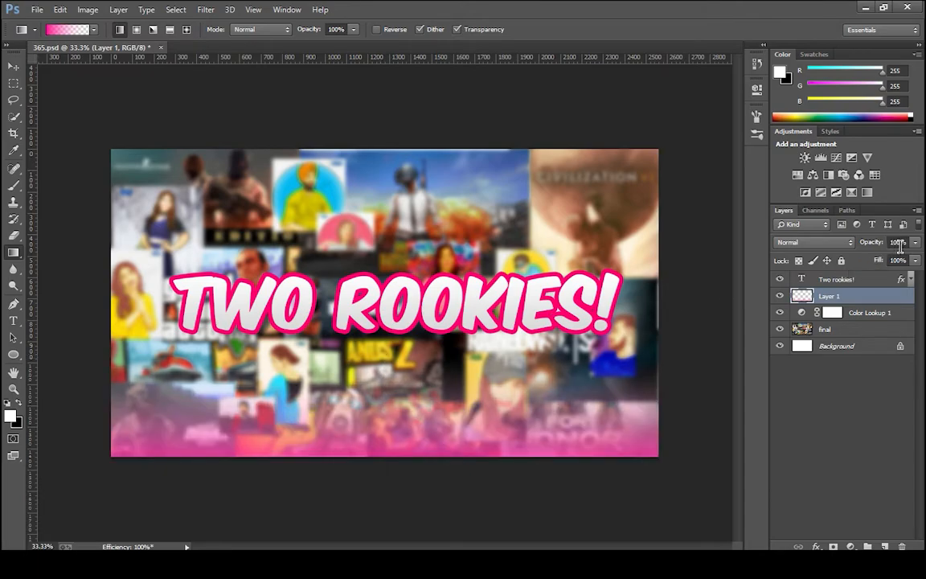
click(897, 242)
text(20)
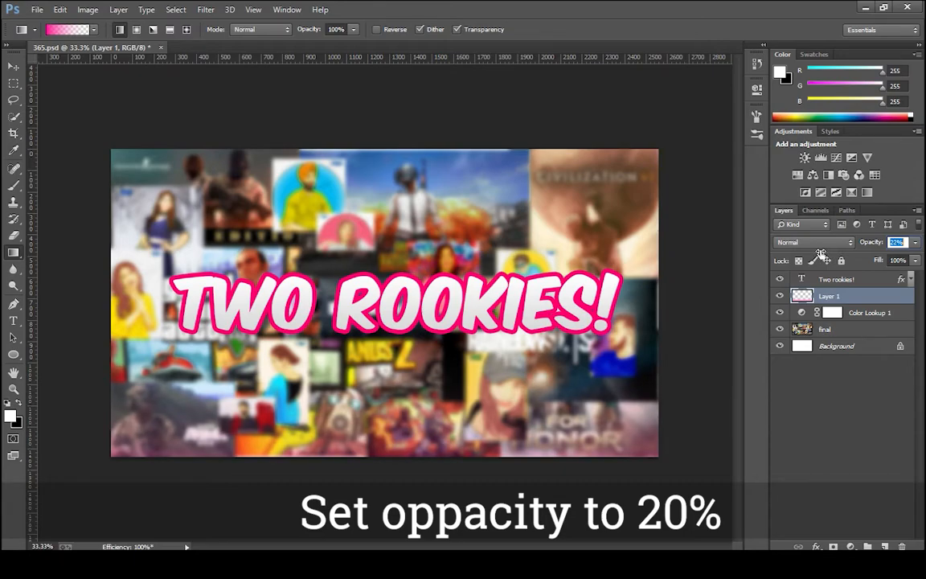
Step: Apply a Gaussian Blur of about 10 px radius to the final collage layer
click(824, 329)
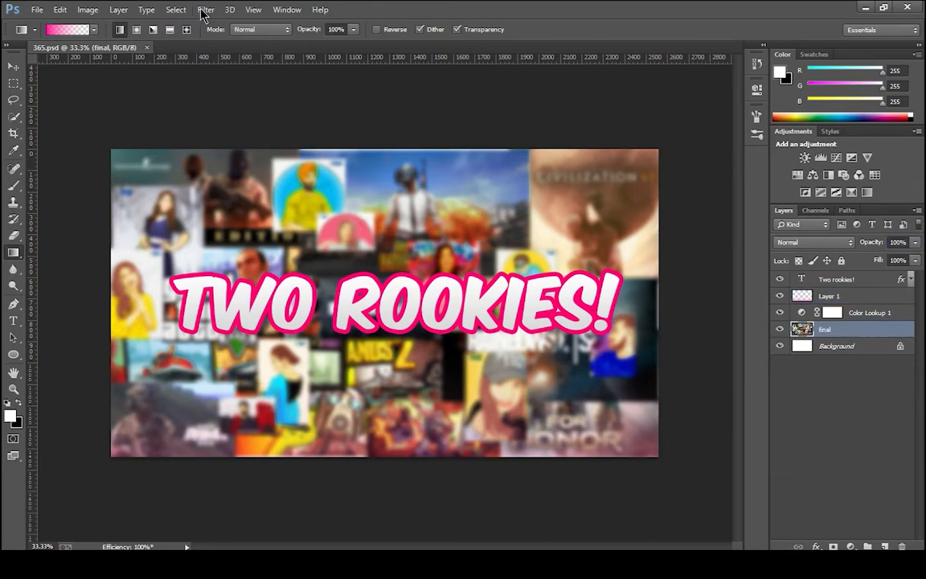
click(205, 9)
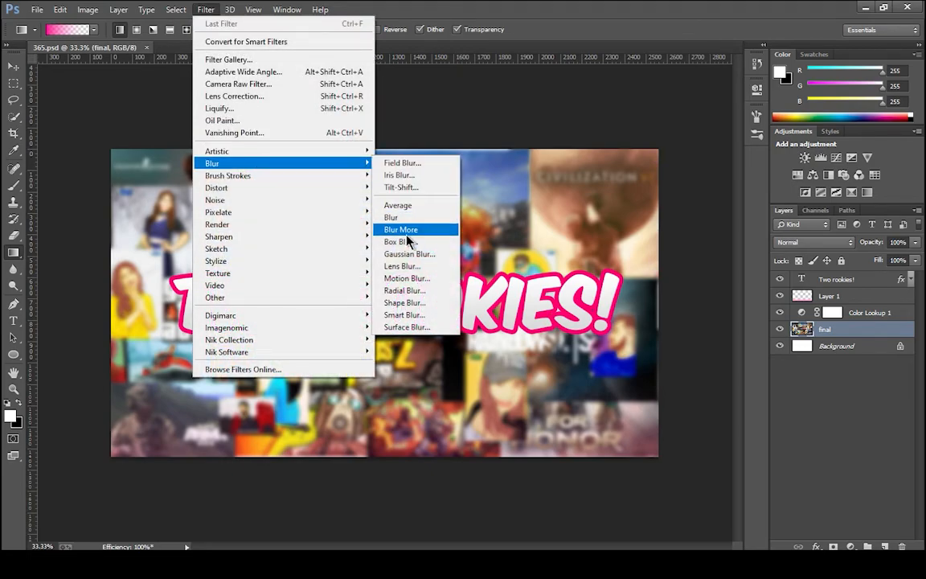
click(409, 253)
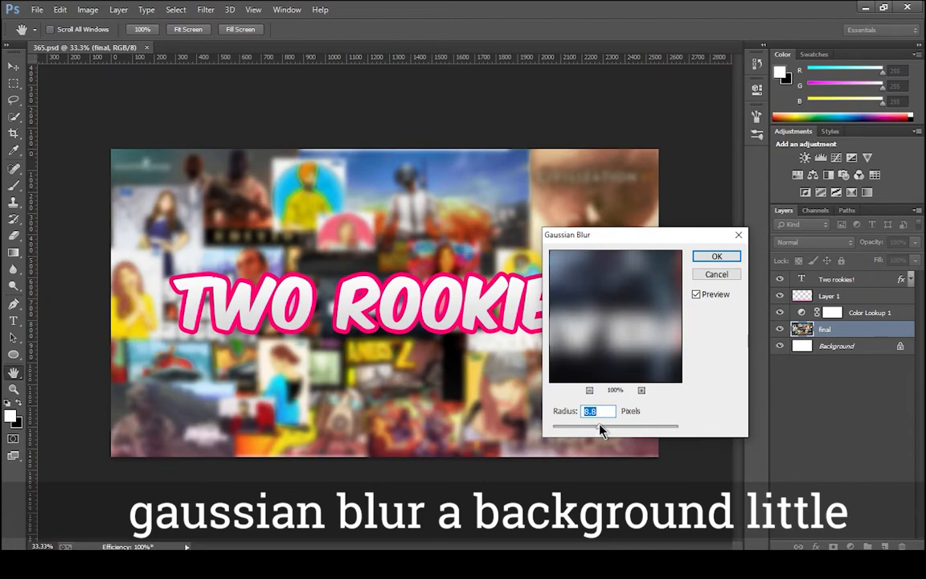
drag(599, 426, 606, 426)
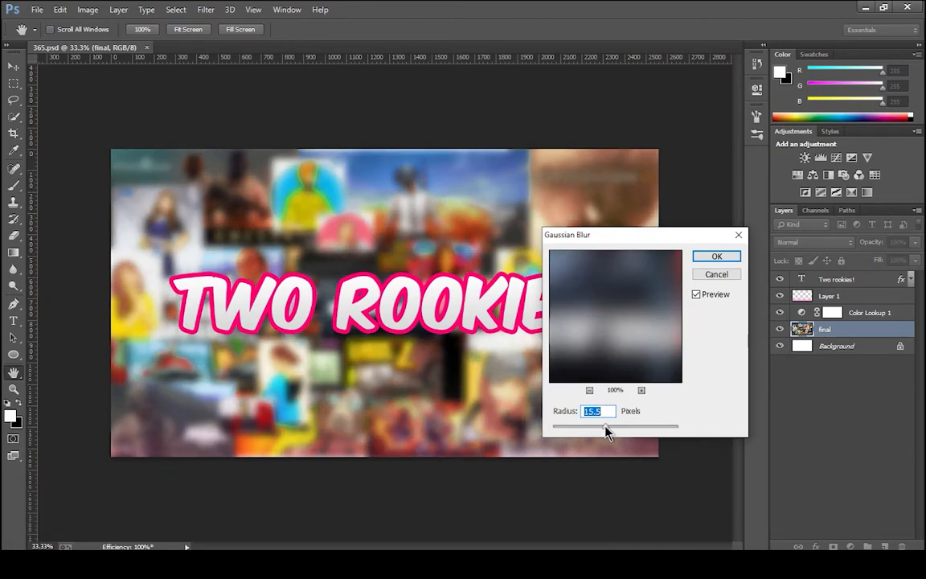
drag(607, 426, 601, 426)
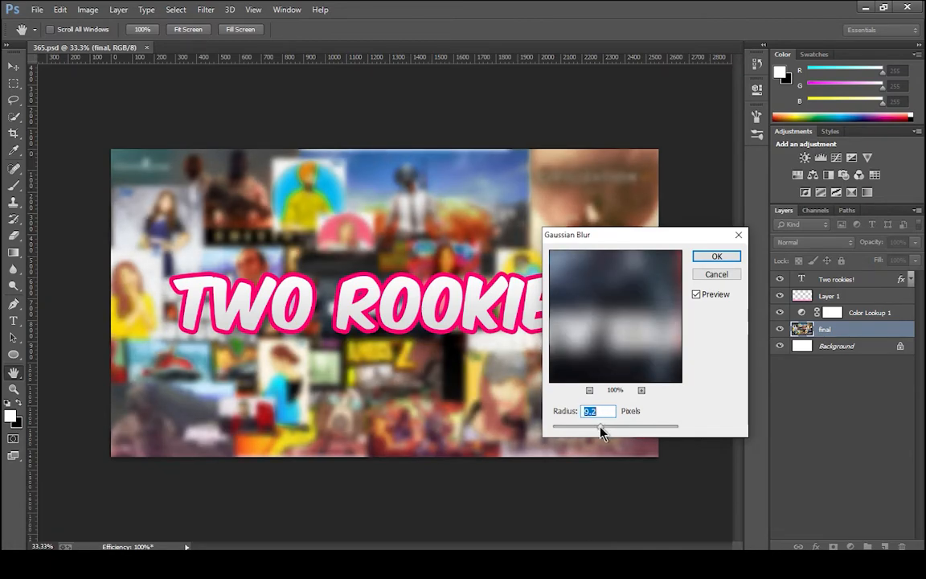
drag(591, 425, 607, 425)
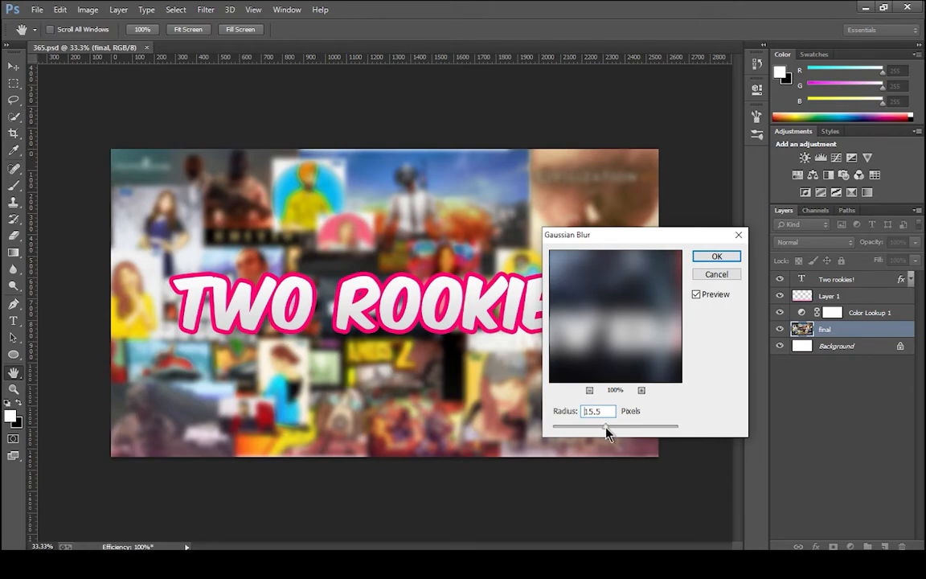
drag(607, 425, 605, 425)
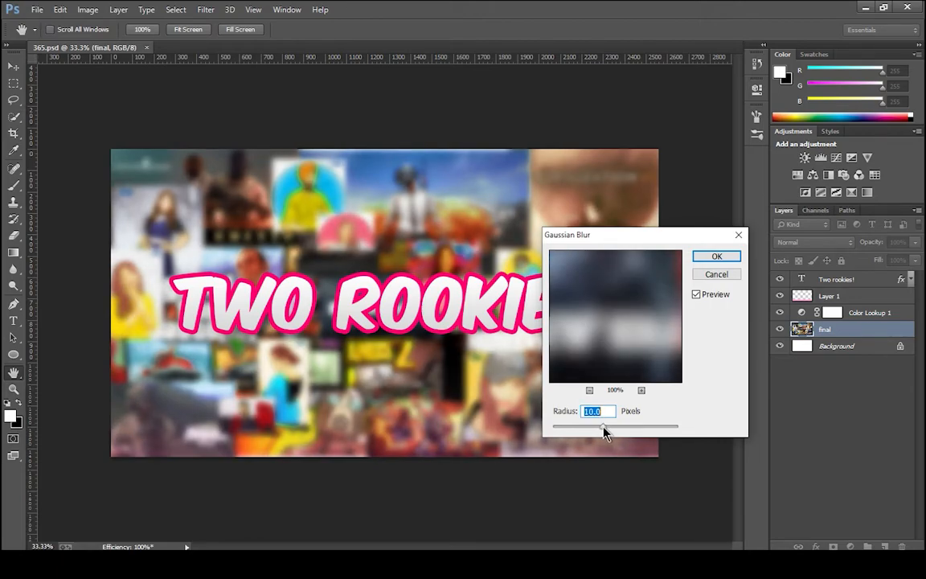